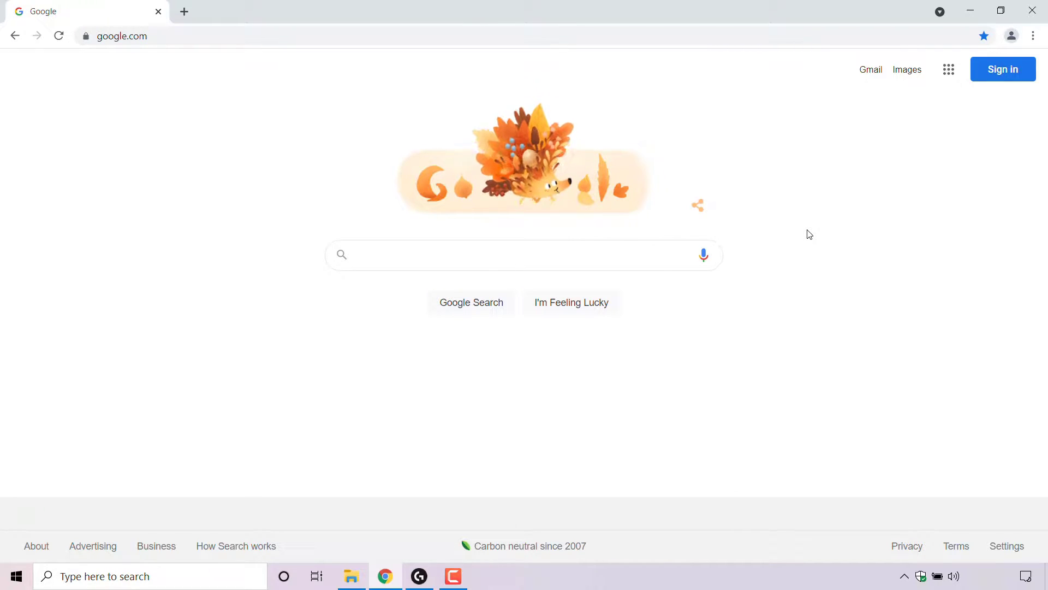
{"action": "mouse_move", "coordinate": [876, 181]}
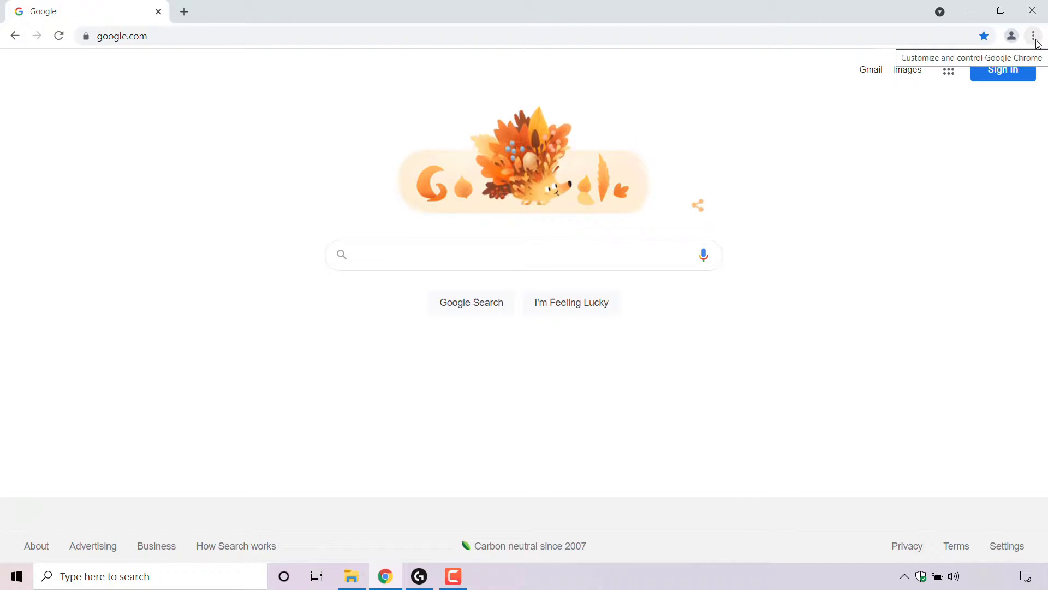
Reach Chrome's Settings page through the three-dot Customize and control menu.
{"action": "left_click", "coordinate": [1033, 35]}
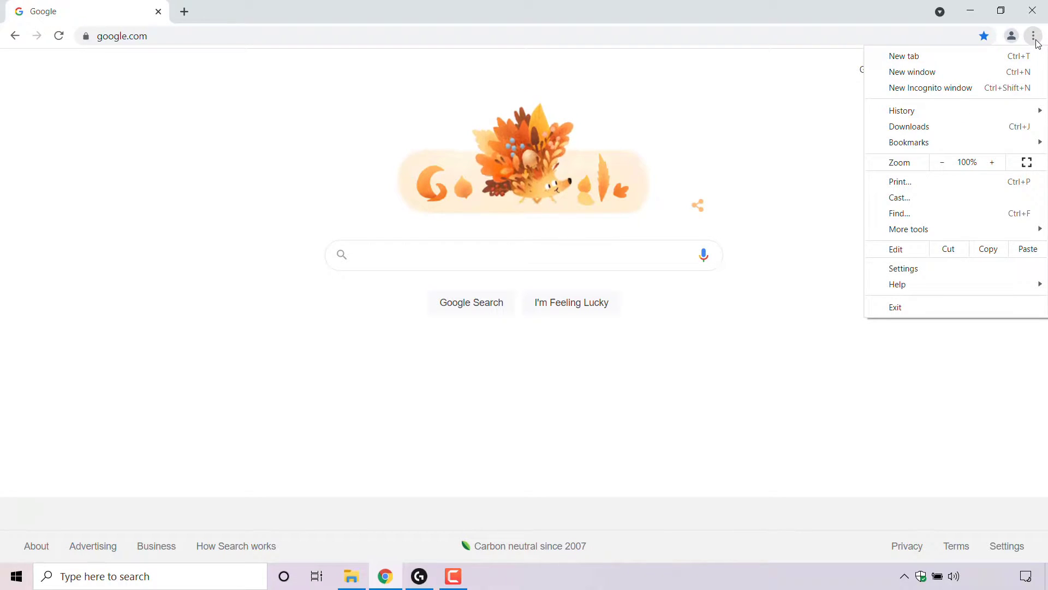
{"action": "mouse_move", "coordinate": [941, 280]}
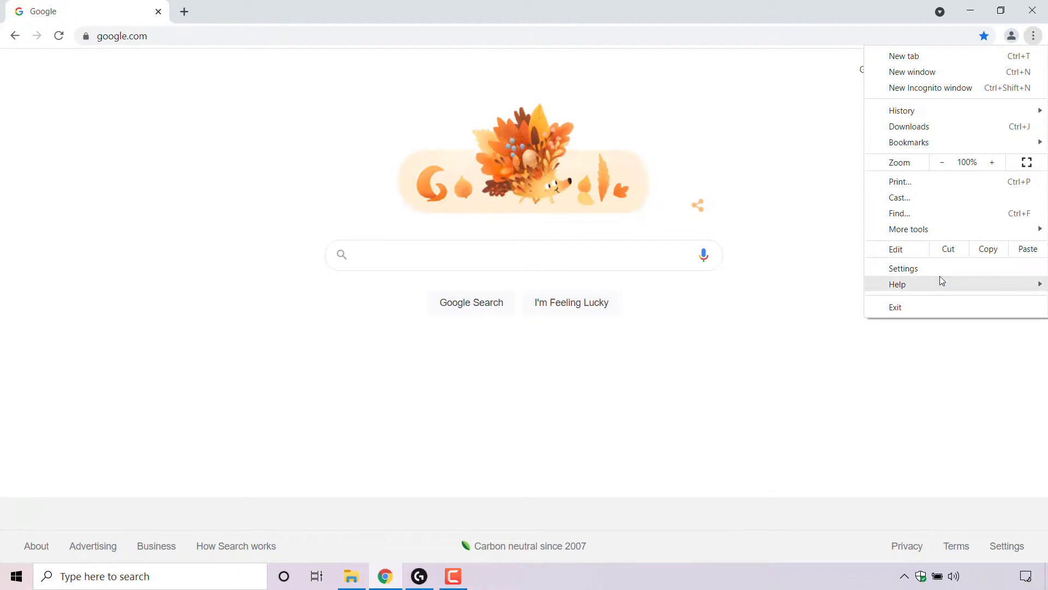
{"action": "left_click", "coordinate": [904, 269]}
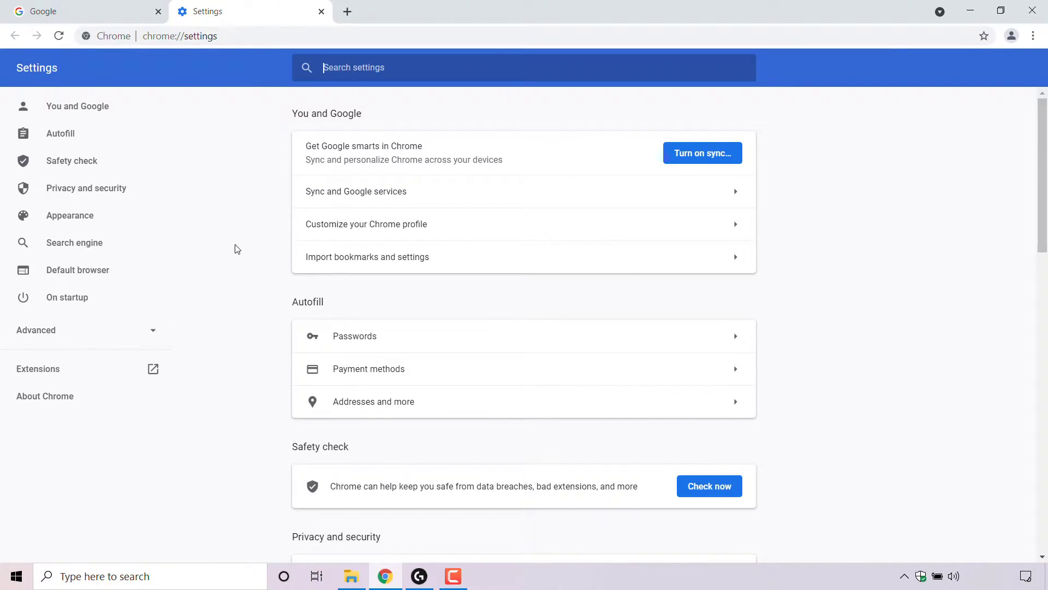
{"action": "mouse_move", "coordinate": [131, 242]}
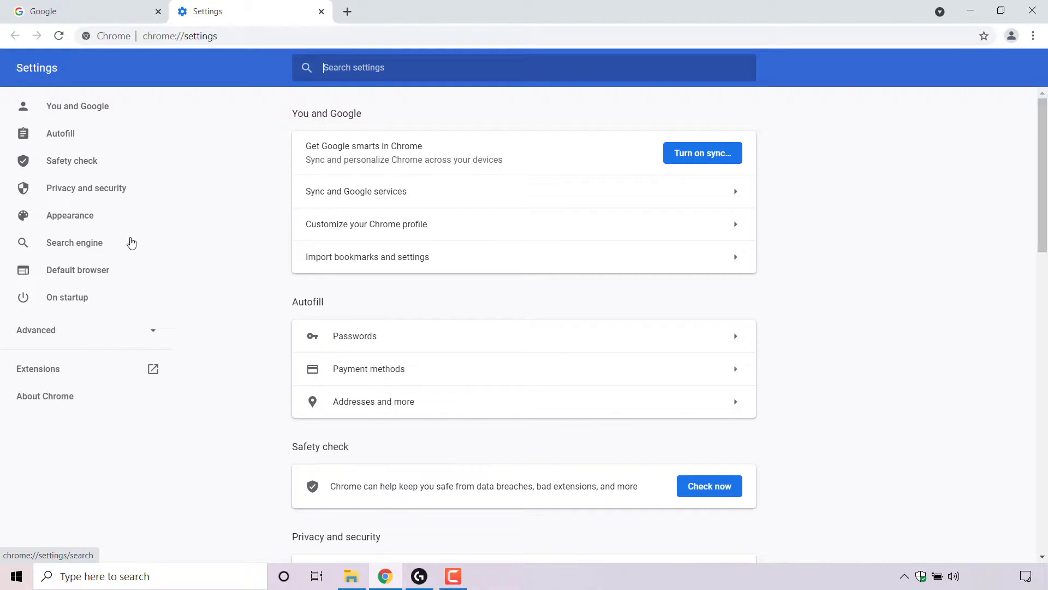
{"action": "mouse_move", "coordinate": [129, 244]}
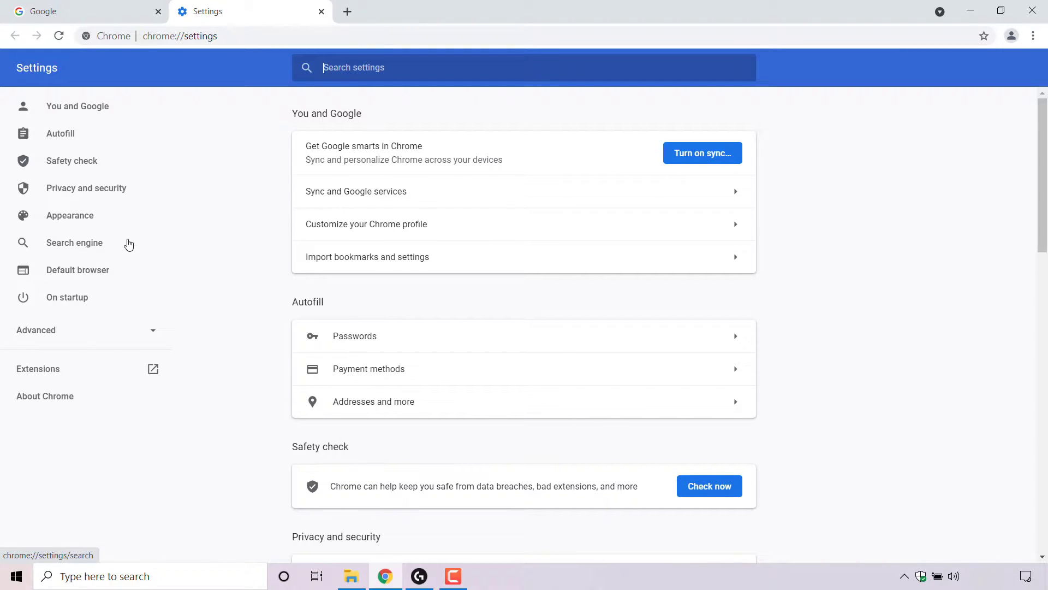
{"action": "mouse_move", "coordinate": [63, 224]}
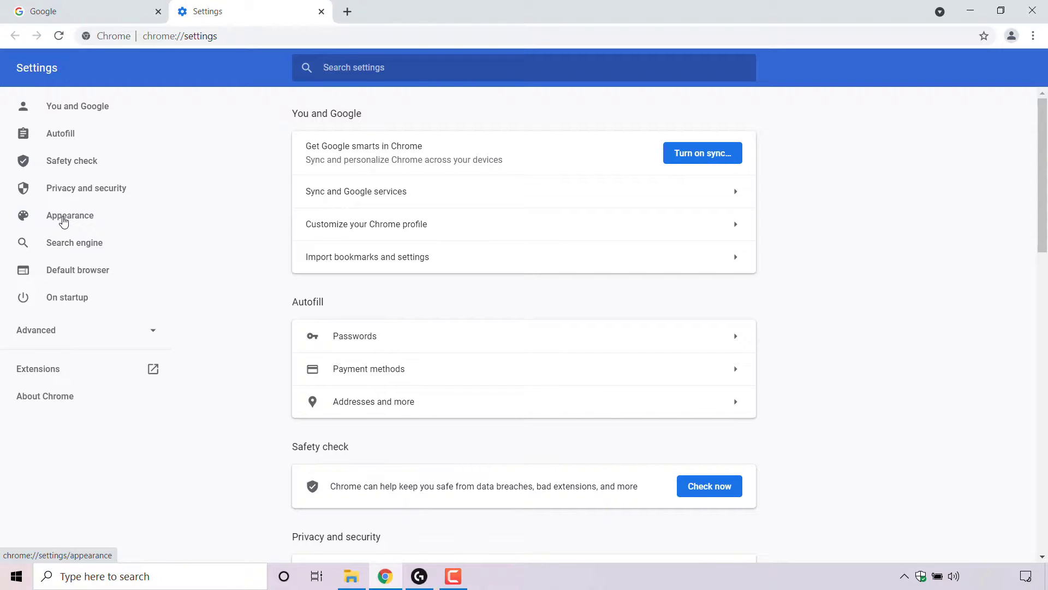
{"action": "mouse_move", "coordinate": [67, 225]}
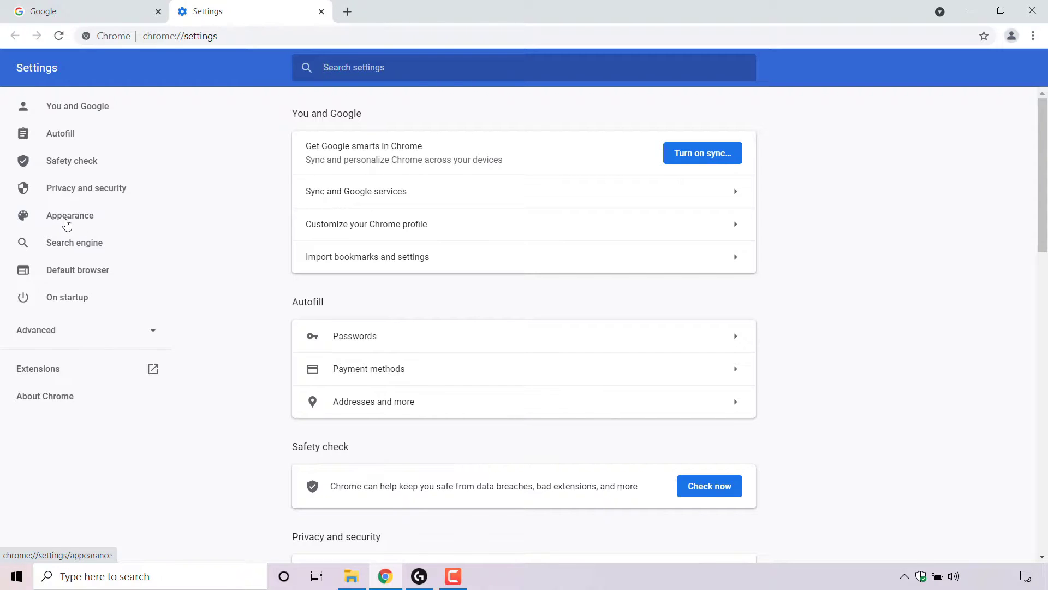
Show the Appearance section of Settings, where the home button is disabled.
{"action": "left_click", "coordinate": [70, 215]}
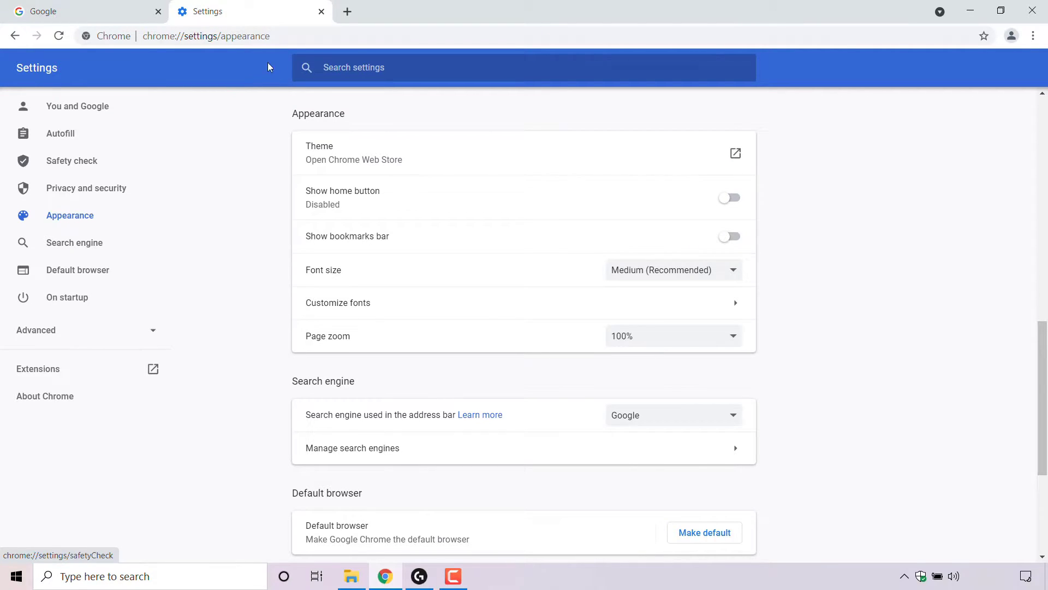
{"action": "mouse_move", "coordinate": [357, 125]}
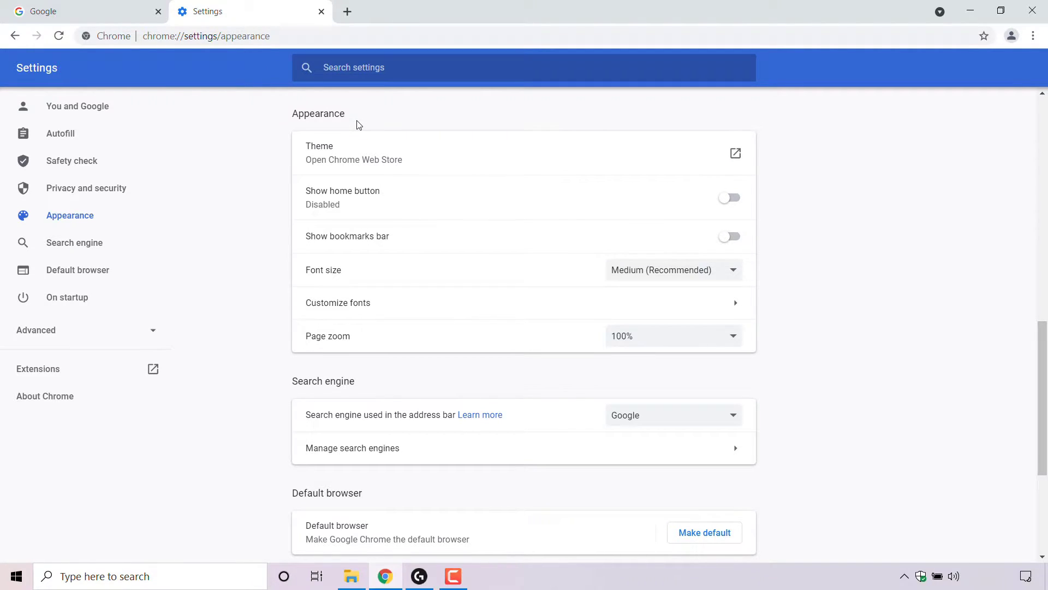
{"action": "mouse_move", "coordinate": [408, 151]}
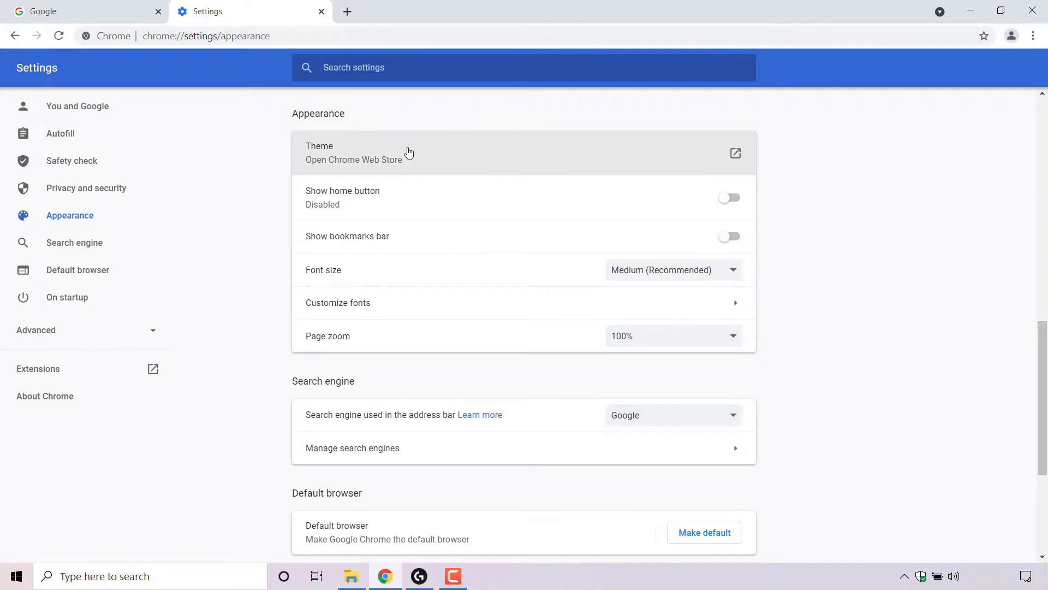
{"action": "mouse_move", "coordinate": [422, 232]}
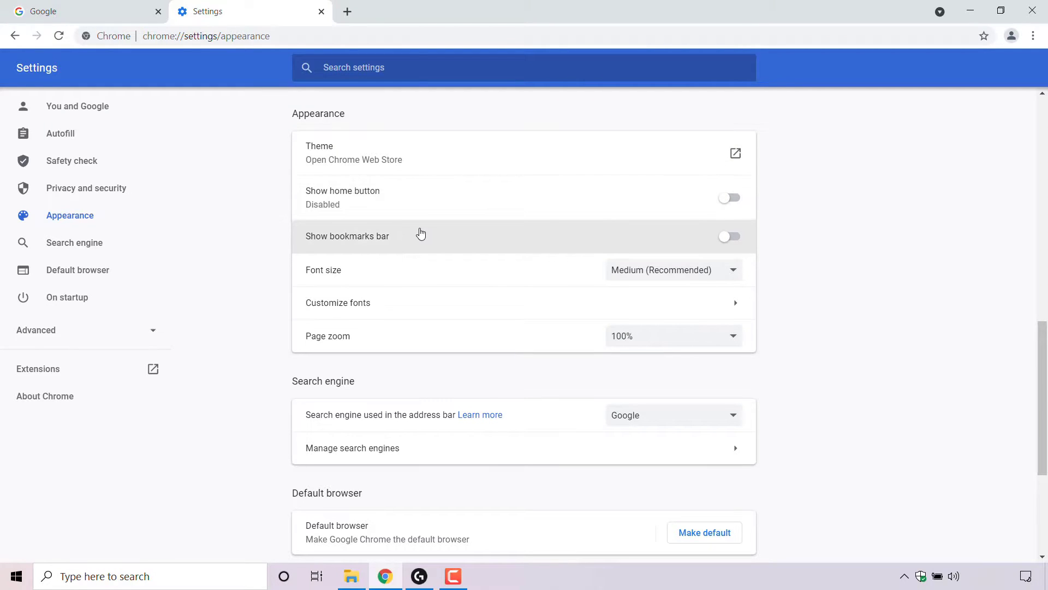
{"action": "mouse_move", "coordinate": [424, 276]}
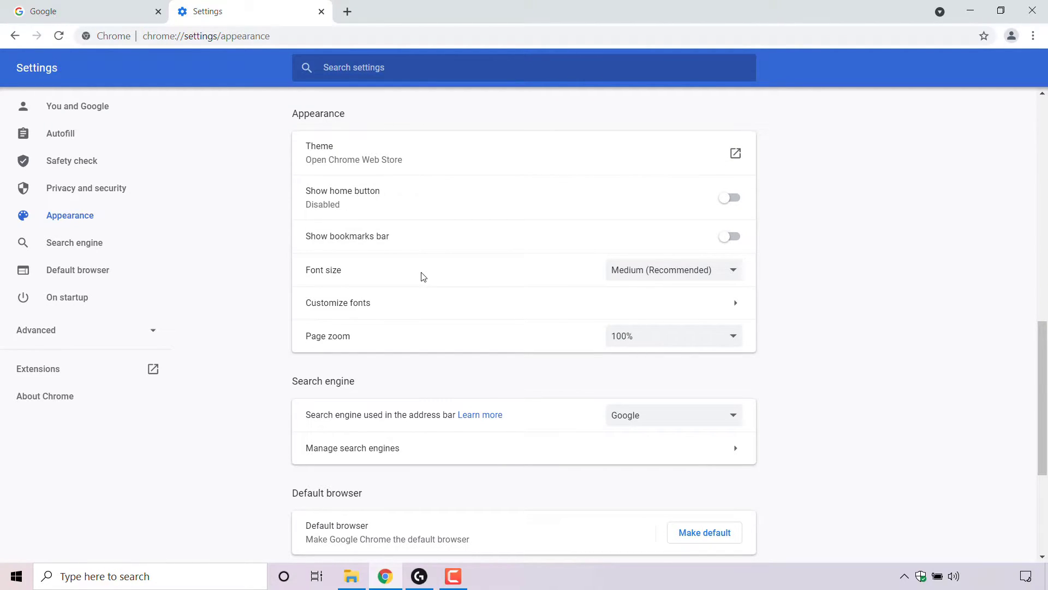
{"action": "mouse_move", "coordinate": [430, 340]}
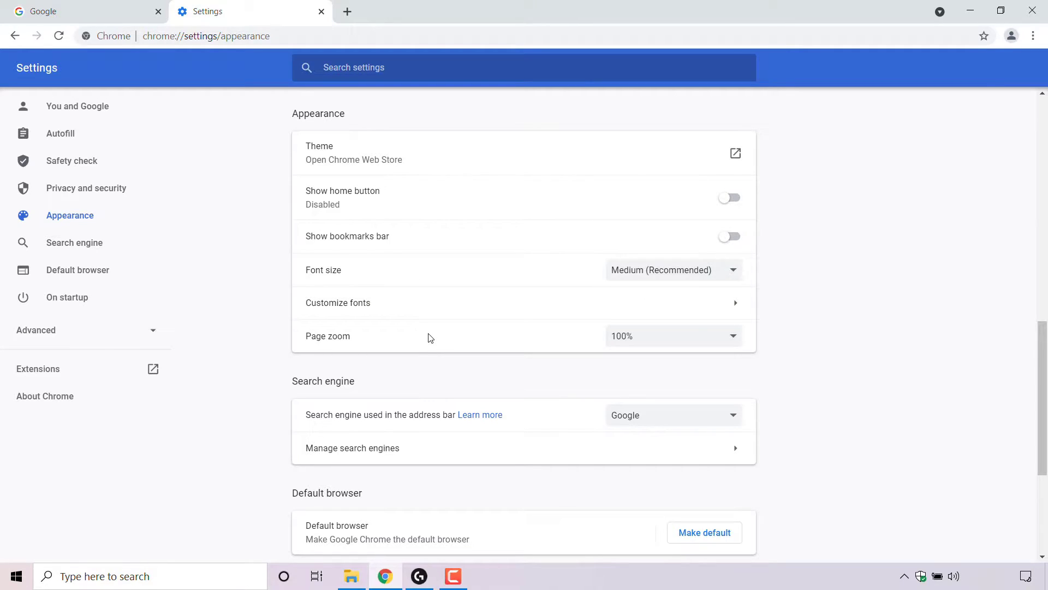
{"action": "mouse_move", "coordinate": [402, 203]}
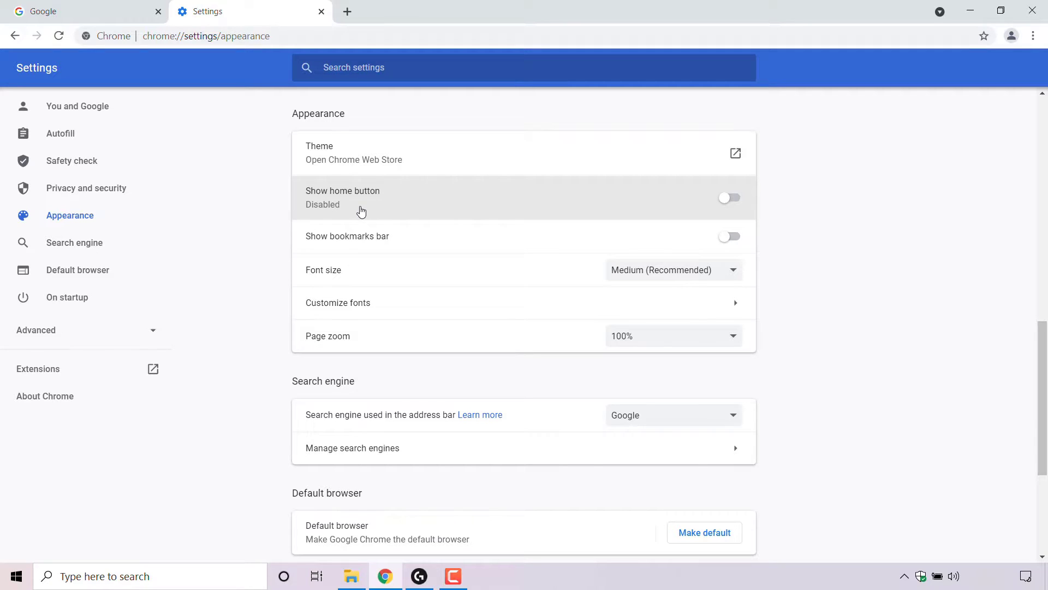
{"action": "mouse_move", "coordinate": [358, 211]}
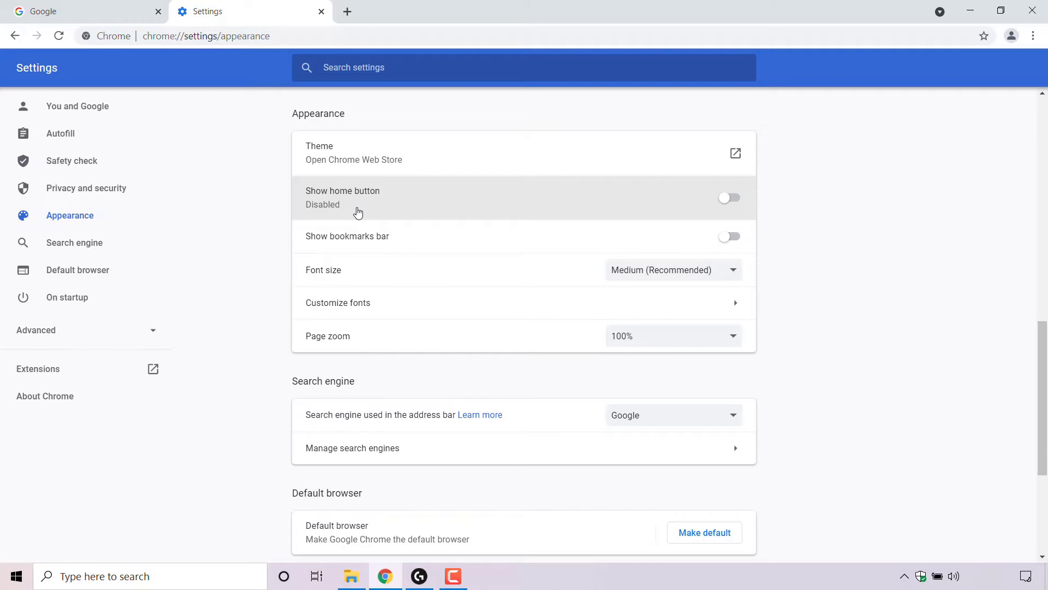
{"action": "mouse_move", "coordinate": [734, 204]}
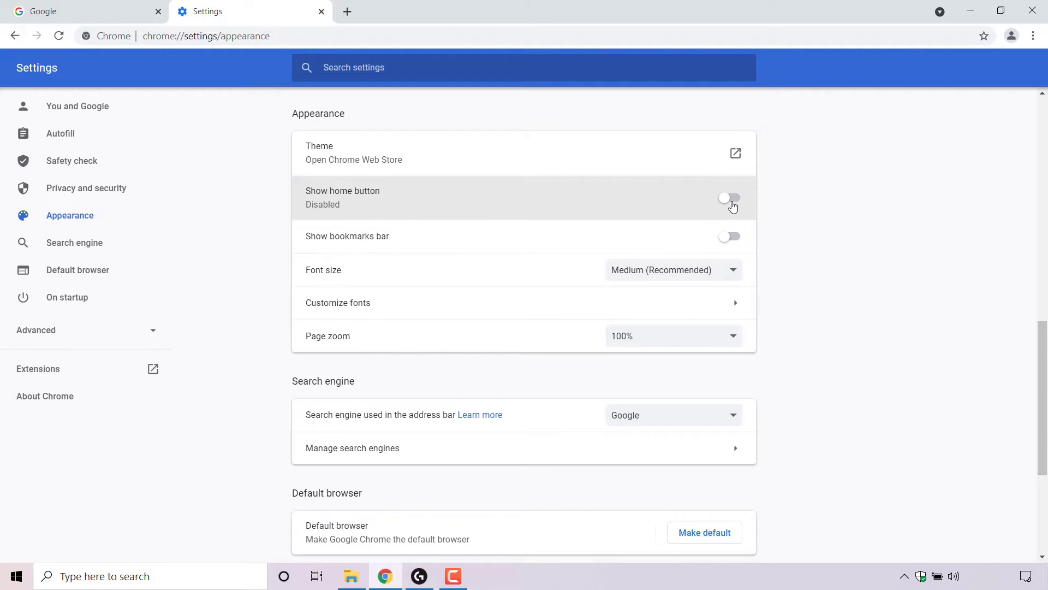
Enable Show home button so it appears in the toolbar, opening the New Tab page.
{"action": "left_click", "coordinate": [729, 198]}
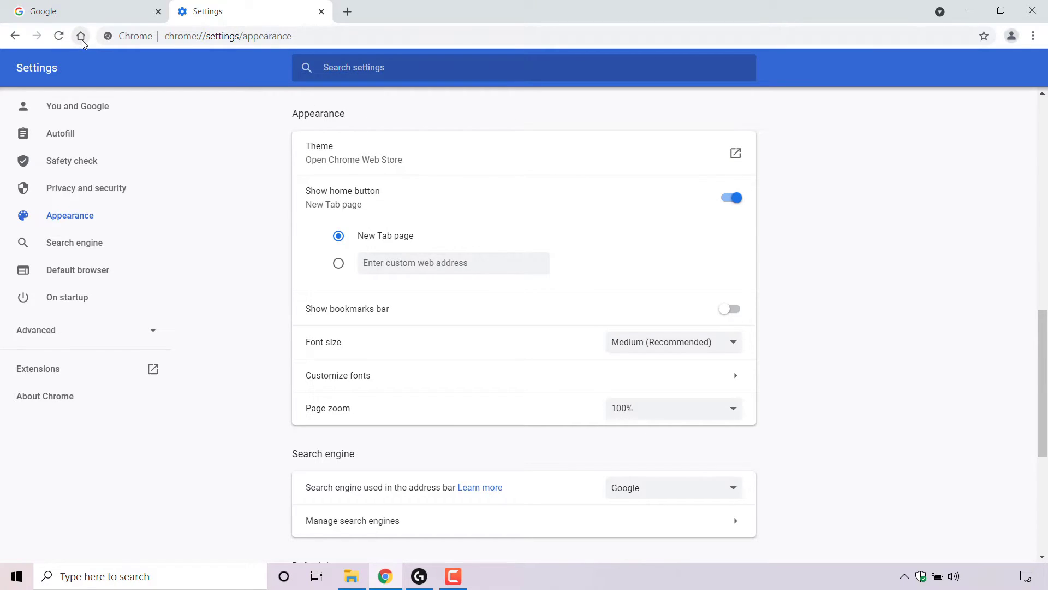
{"action": "mouse_move", "coordinate": [82, 35]}
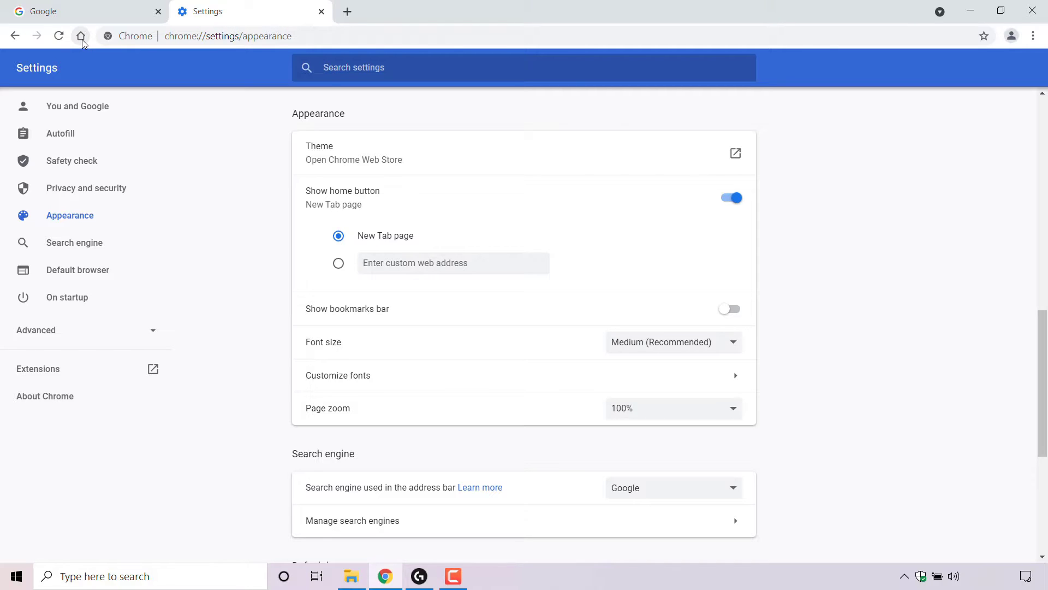
{"action": "mouse_move", "coordinate": [369, 196]}
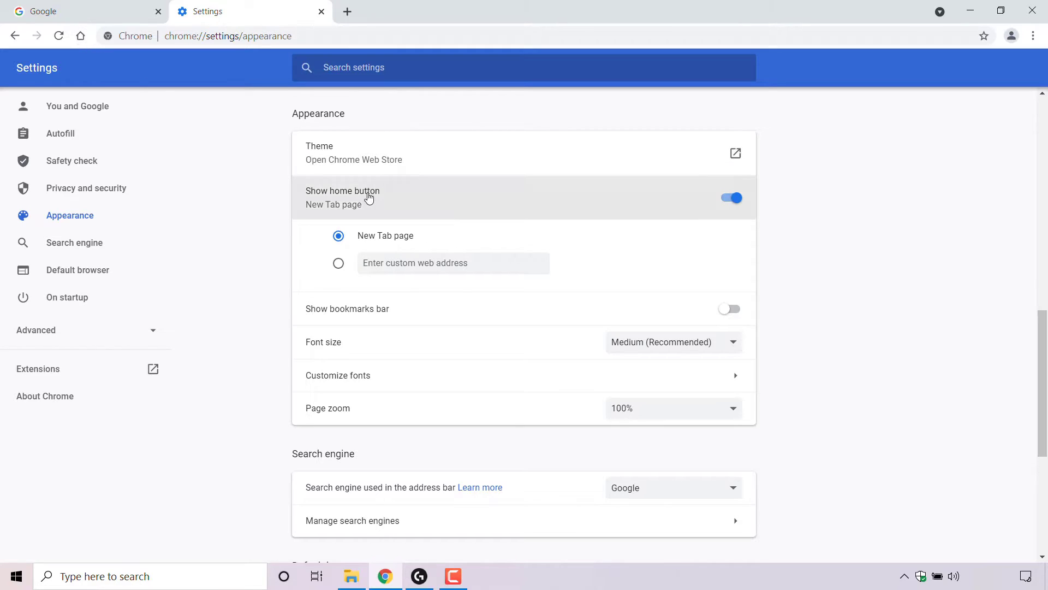
{"action": "mouse_move", "coordinate": [454, 244]}
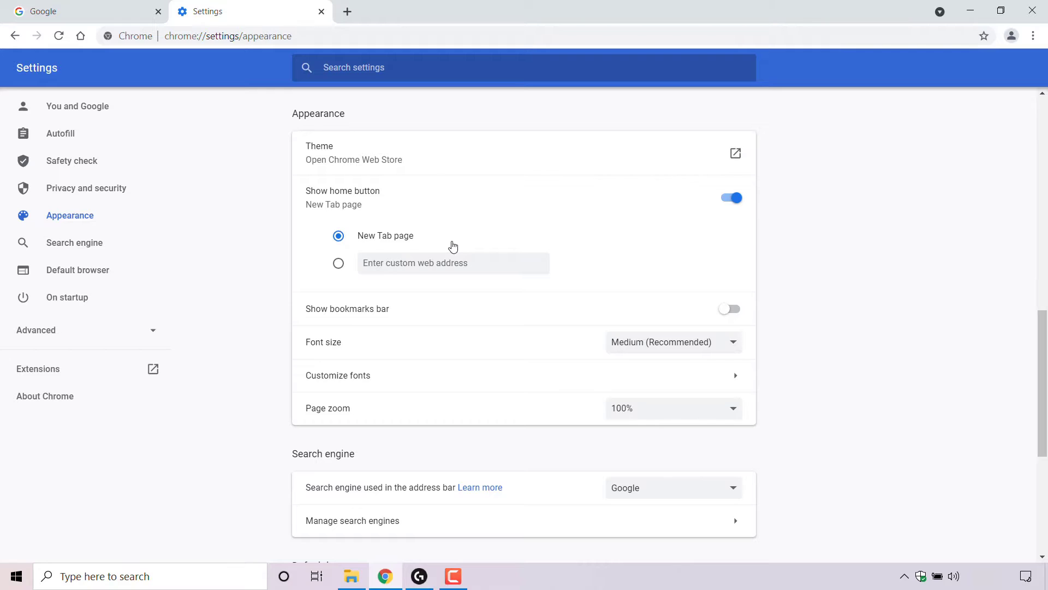
{"action": "mouse_move", "coordinate": [347, 11]}
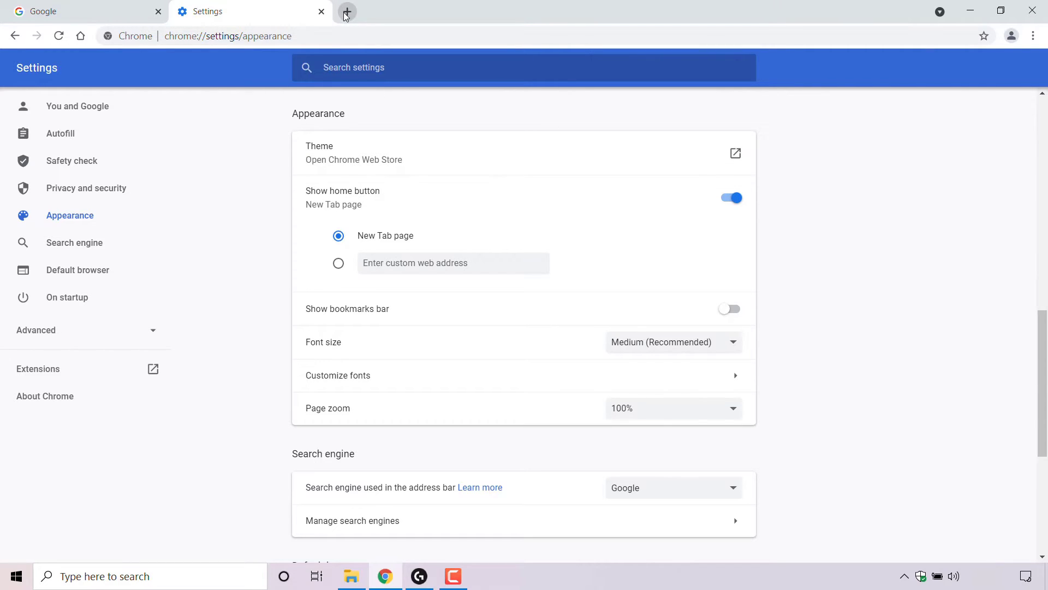
Add a blank New Tab page beside the Google and Settings tabs.
{"action": "left_click", "coordinate": [347, 11]}
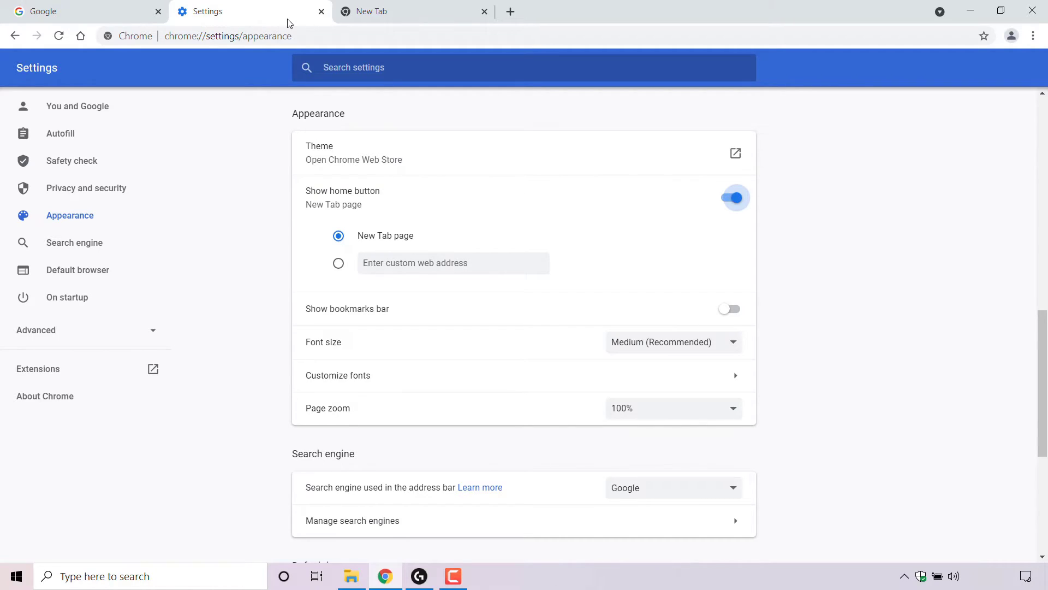
{"action": "mouse_move", "coordinate": [520, 225]}
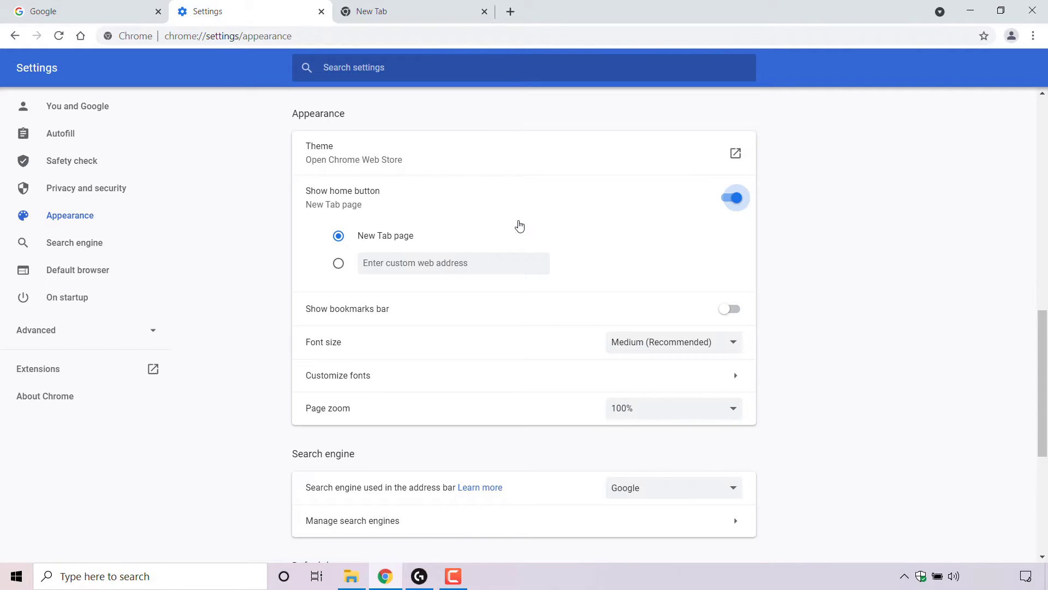
{"action": "mouse_move", "coordinate": [338, 267]}
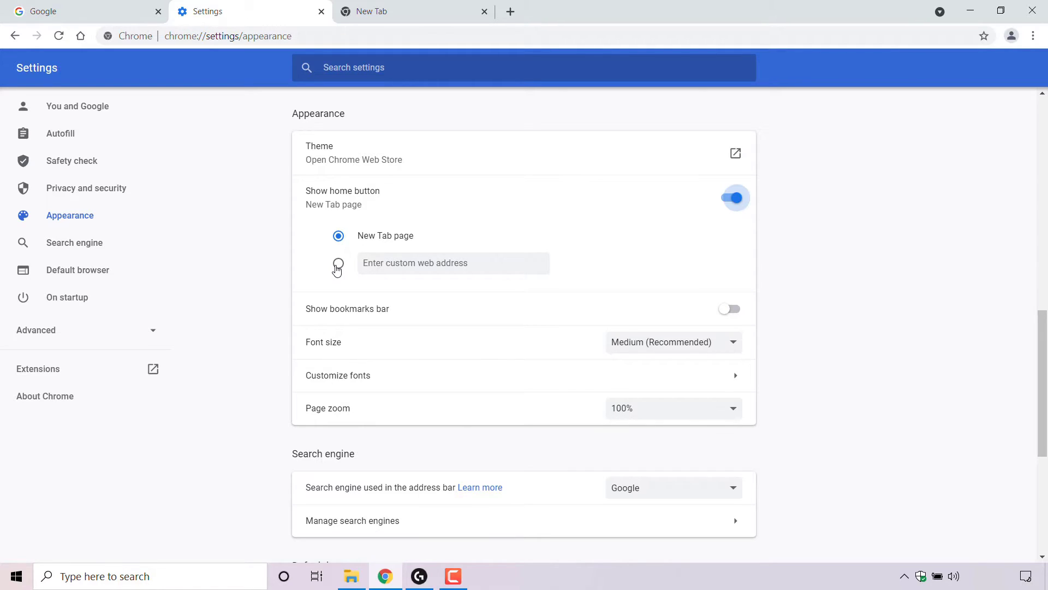
{"action": "left_click", "coordinate": [339, 262]}
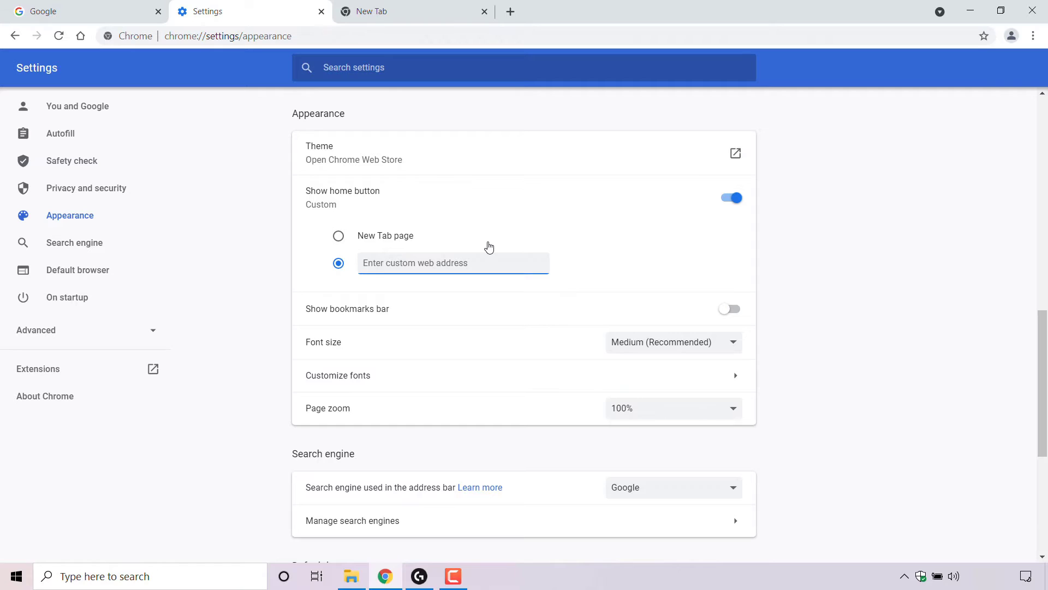
{"action": "type", "text": "www.g"}
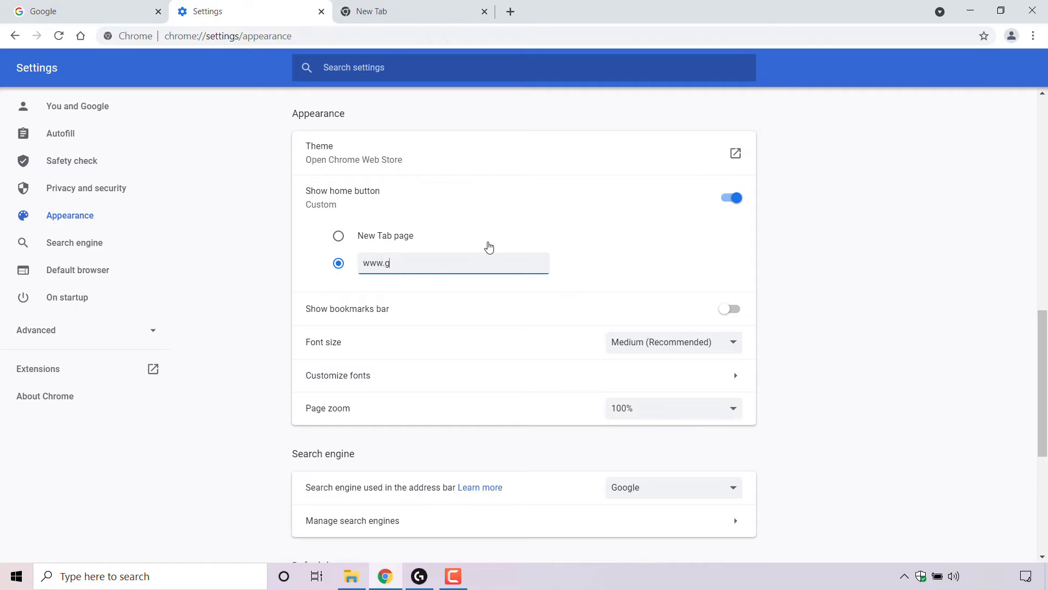
{"action": "type", "text": "oogle.com/"}
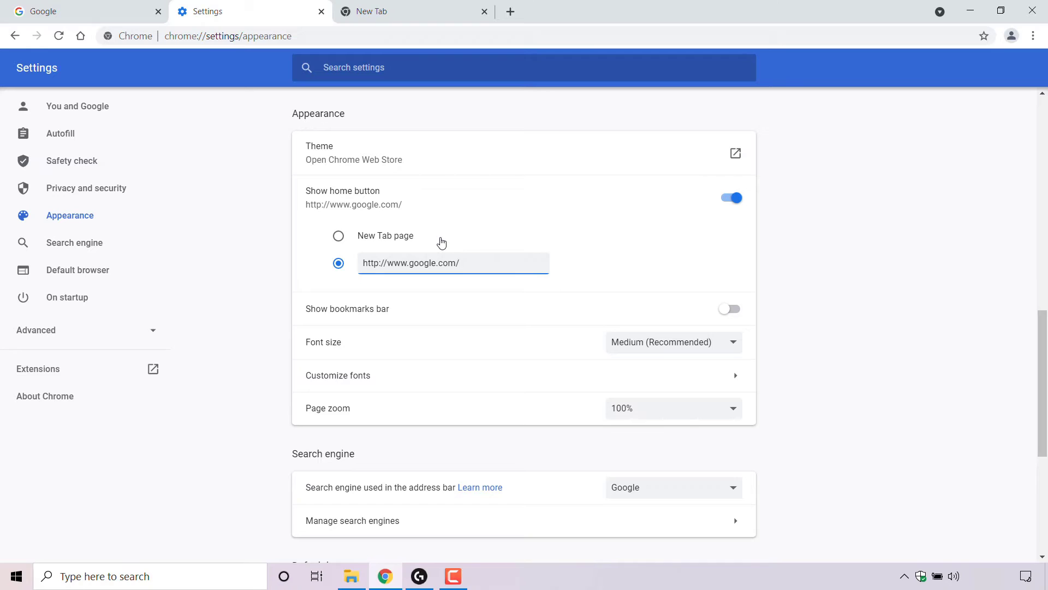
{"action": "left_click", "coordinate": [453, 262]}
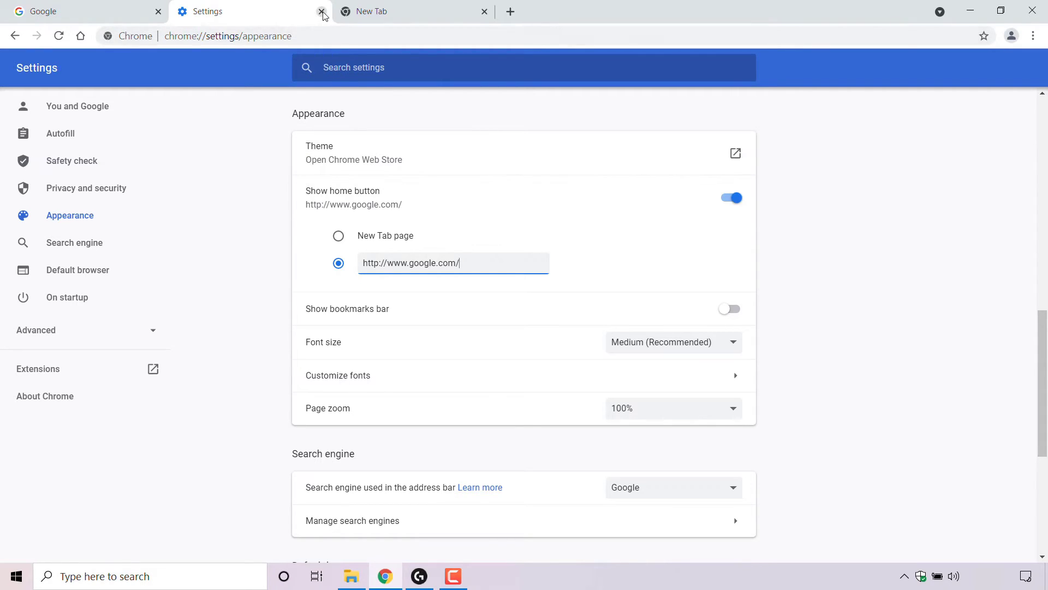
Close the Settings tab and load google.com via the toolbar home button.
{"action": "left_click", "coordinate": [319, 11]}
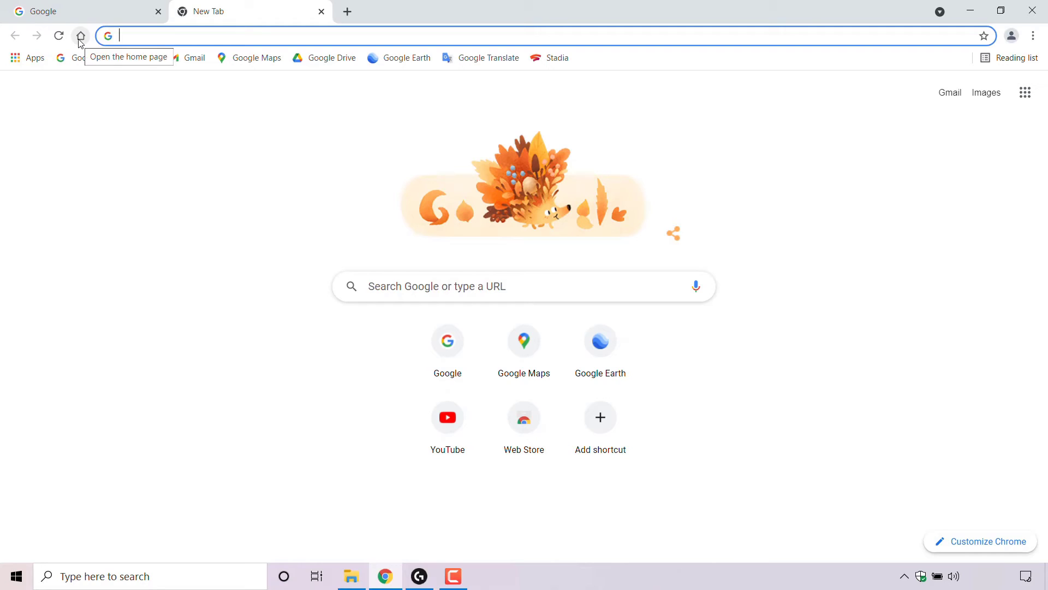
{"action": "left_click", "coordinate": [81, 35]}
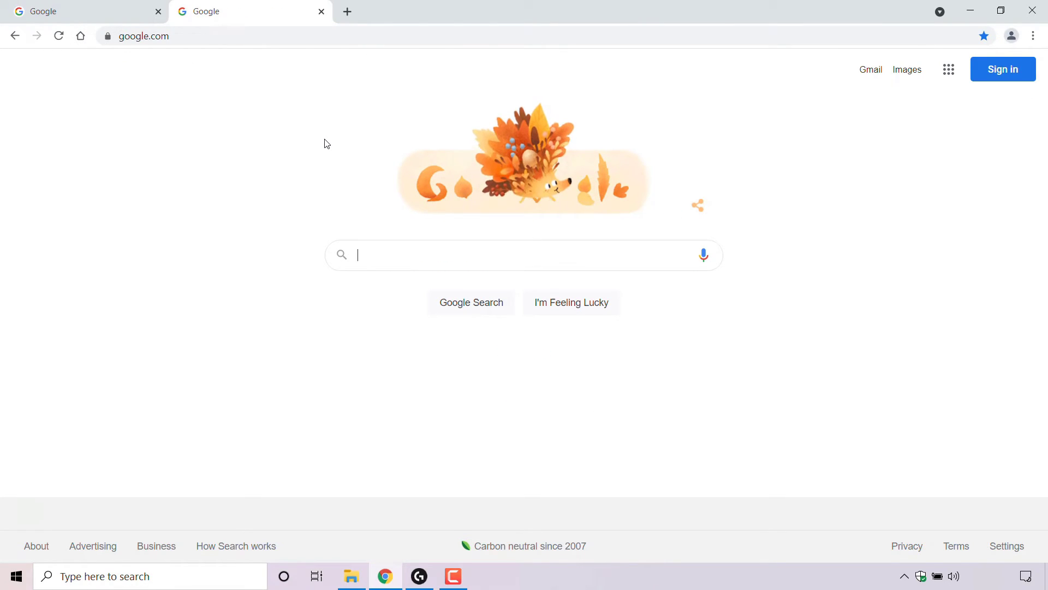